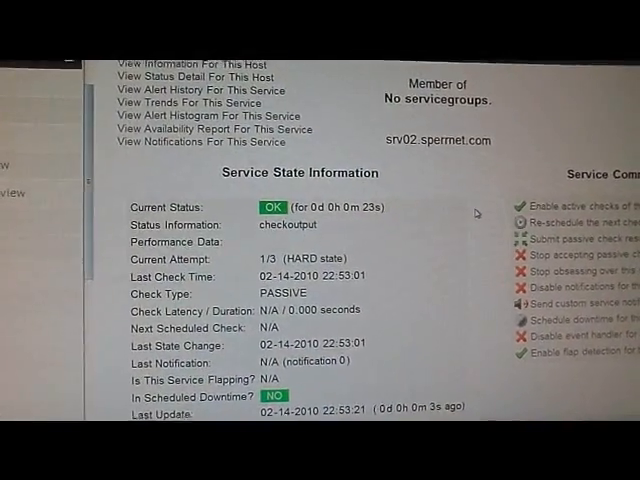
Step: Choose CRITICAL in the passive check result form for Dummy Service on SRV02 and commit it
scroll("down", 3)
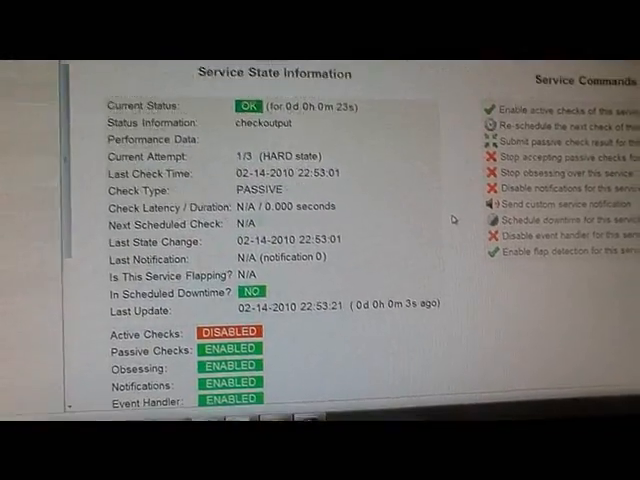
scroll("down", 3)
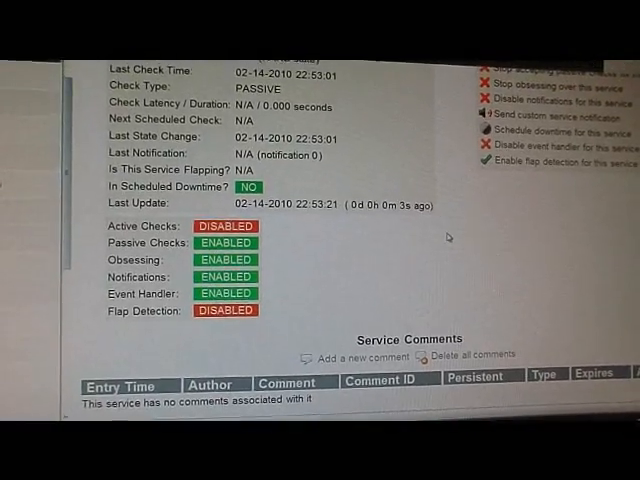
scroll("up", 3)
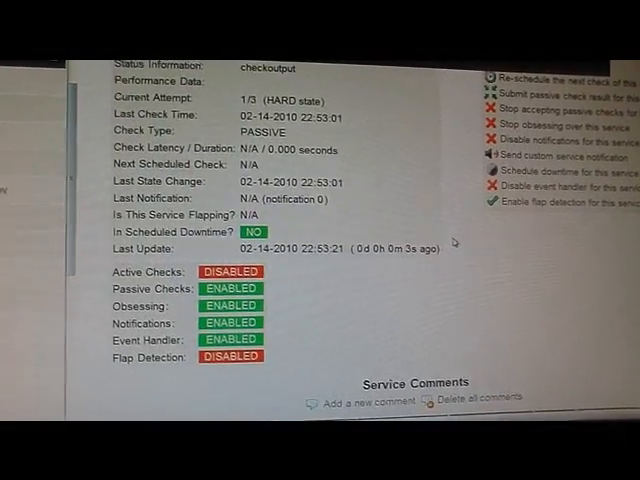
scroll("up", 3)
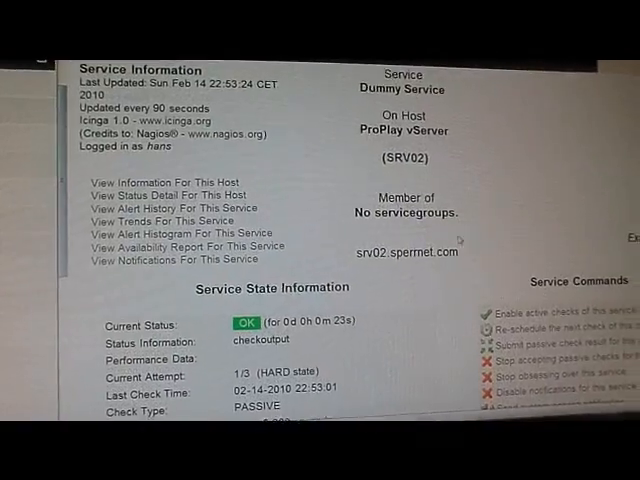
scroll("down", 3)
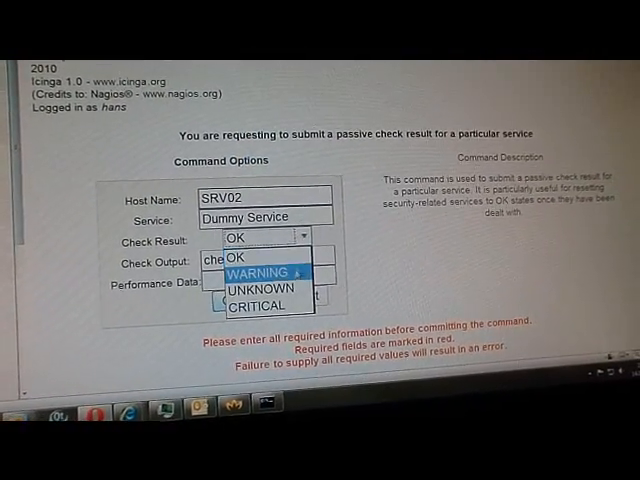
left_click(260, 304)
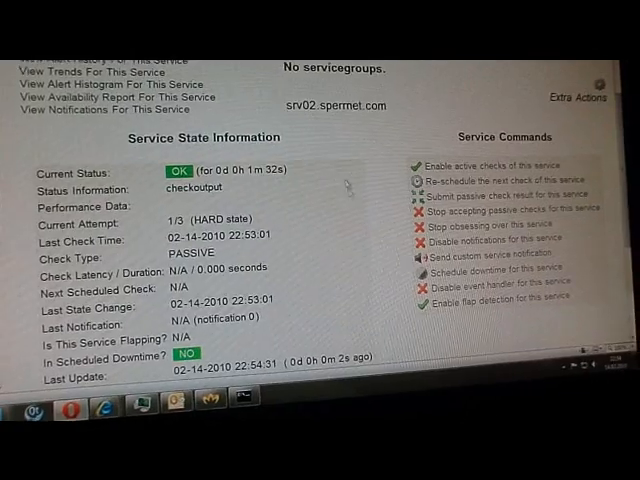
right_click(344, 184)
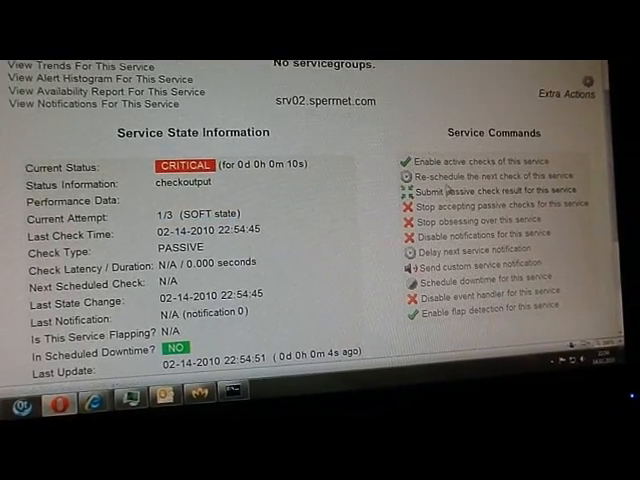
Step: Commit a second CRITICAL passive result with pasted output, reaching soft attempt 2/3
left_click(490, 192)
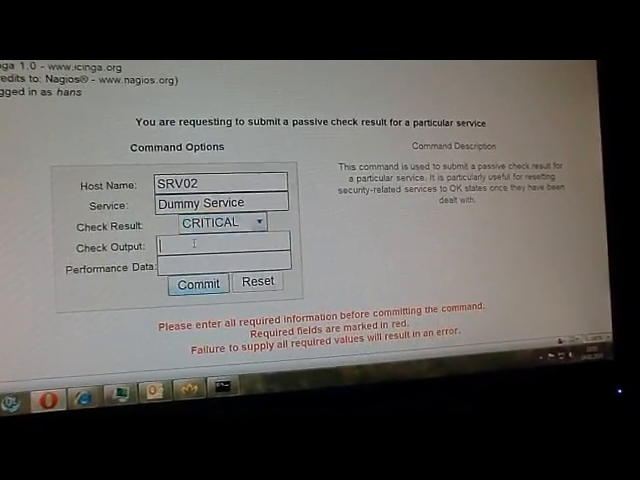
right_click(224, 244)
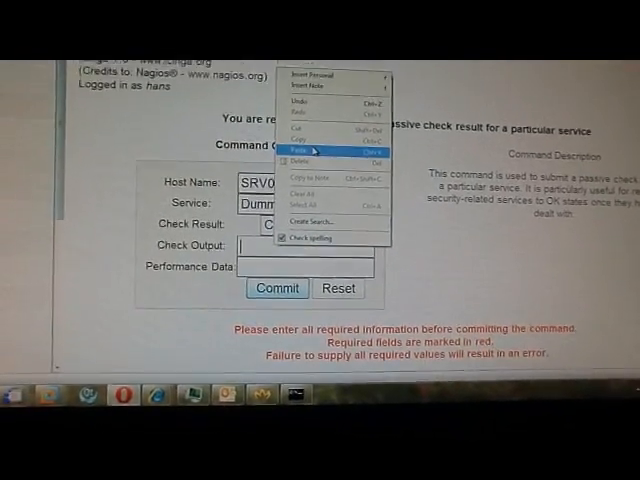
left_click(276, 288)
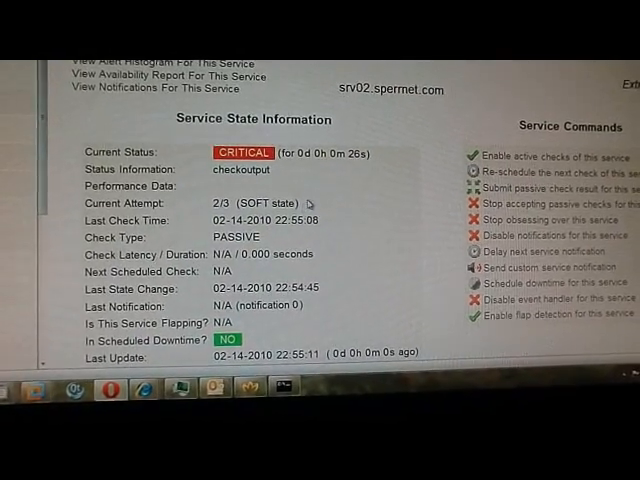
double_click(248, 206)
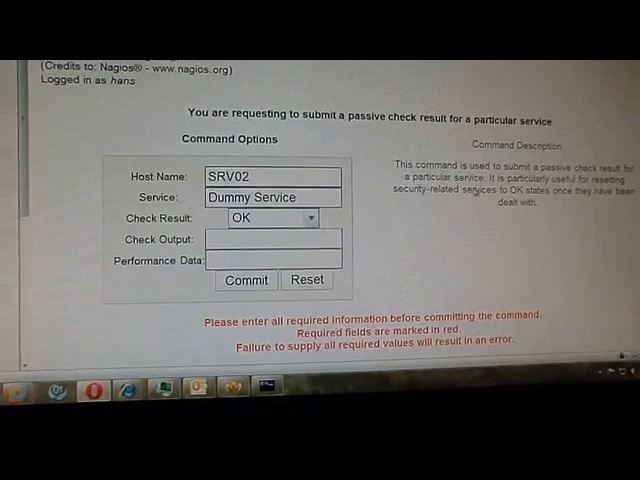
Step: Commit a third CRITICAL passive result with output 'checkoutput'
left_click(312, 218)
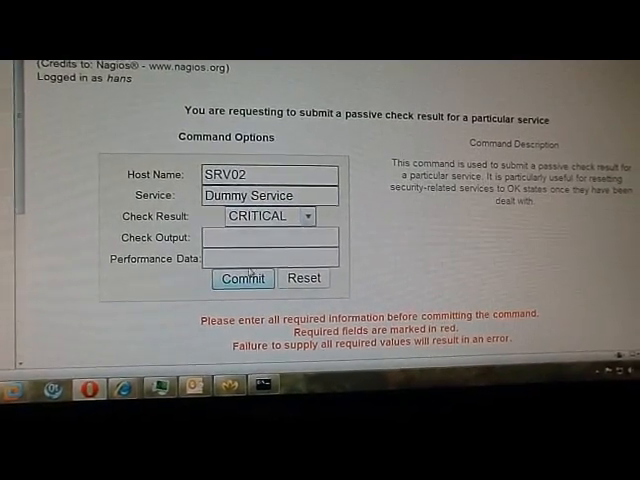
type("checkoutput")
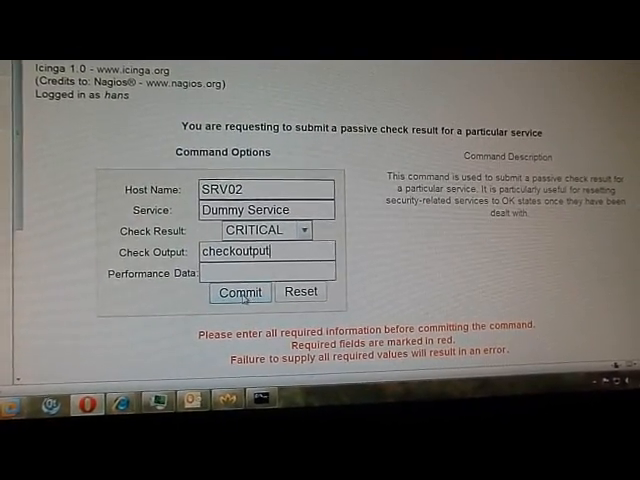
left_click(240, 292)
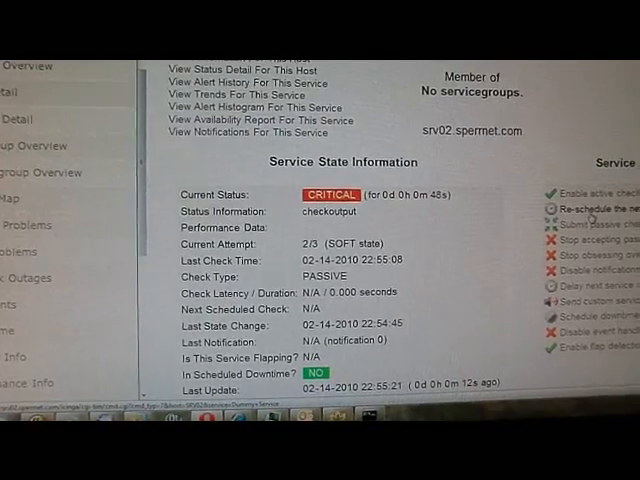
Step: Commit an OK passive result with 'checkoutput' for Dummy Service on SRV02
left_click(572, 208)
type("checkoutput")
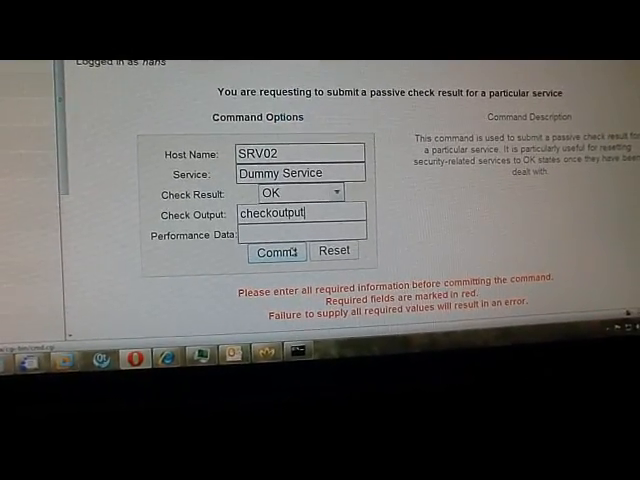
left_click(276, 252)
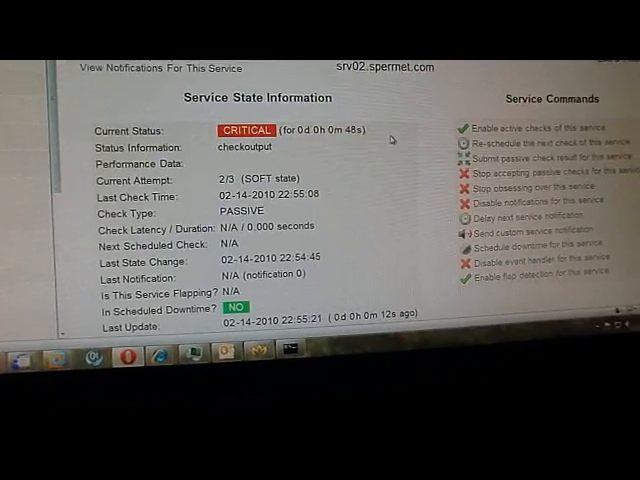